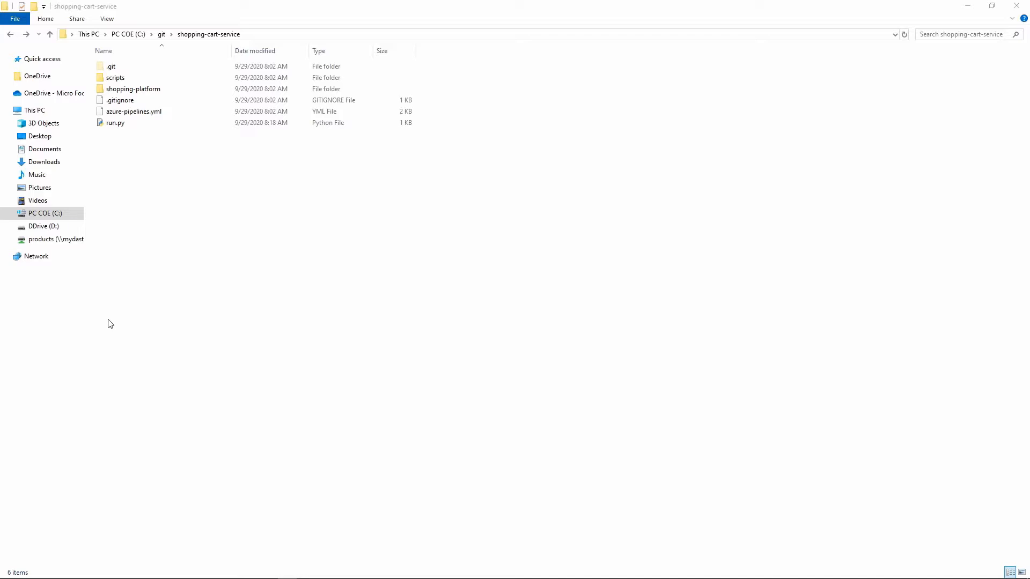
Browse into scripts/purchase_transaction, return to the shopping-cart-service folder and review azure-pipelines.yml tasks.
double_click(134, 89)
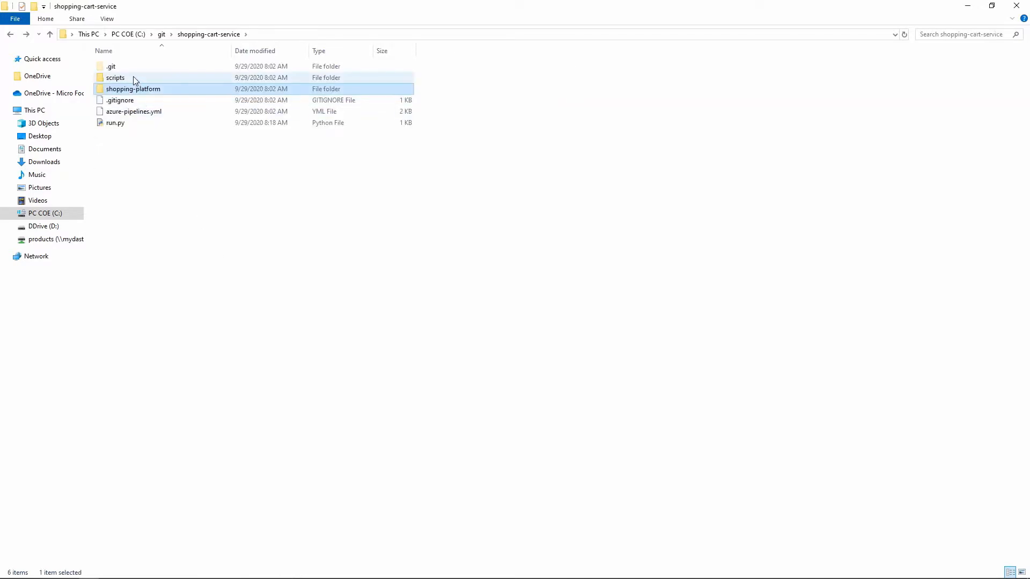
mouse_move(114, 77)
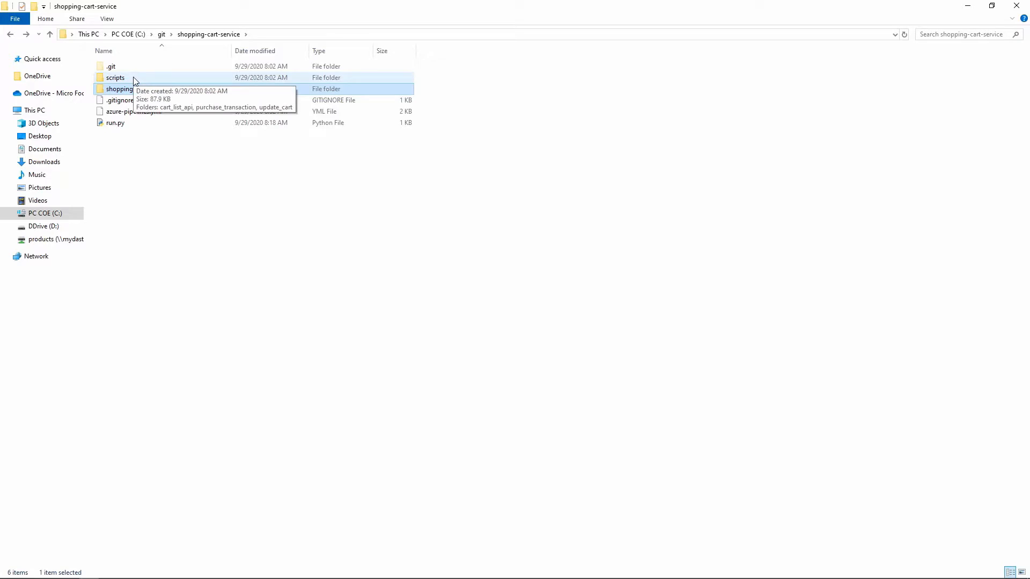
double_click(115, 77)
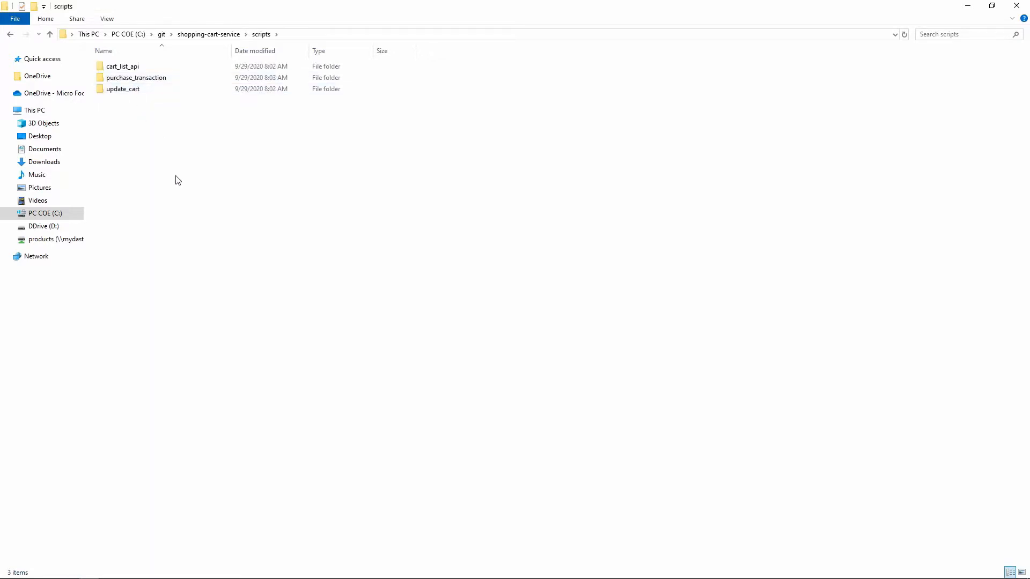
double_click(135, 76)
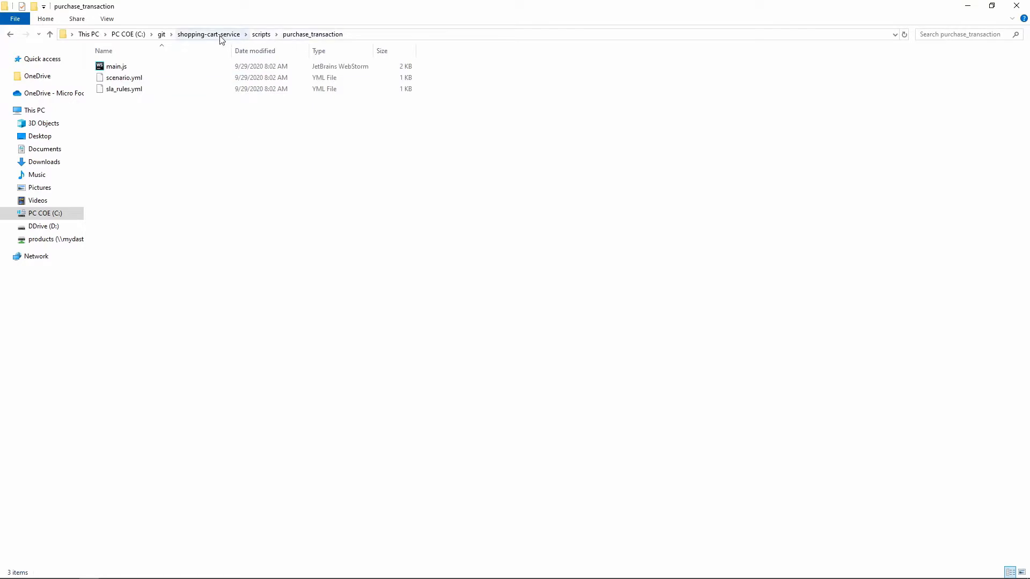
left_click(208, 34)
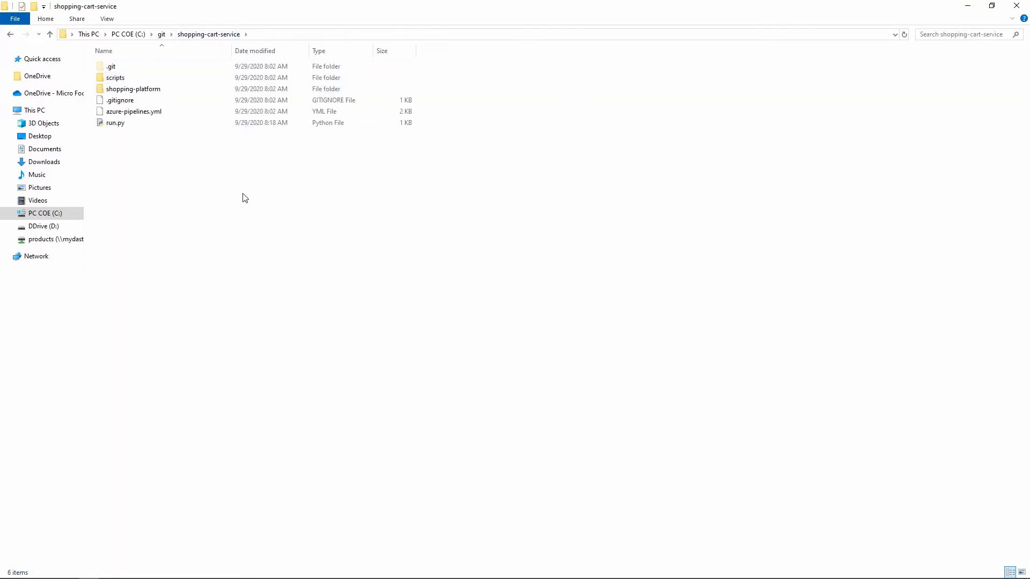
mouse_move(238, 195)
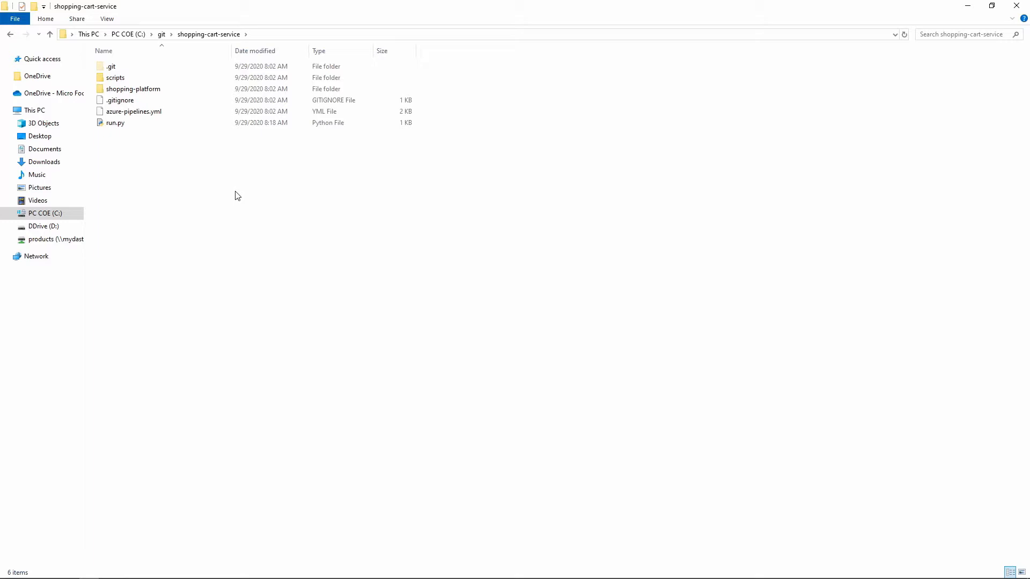
mouse_move(234, 196)
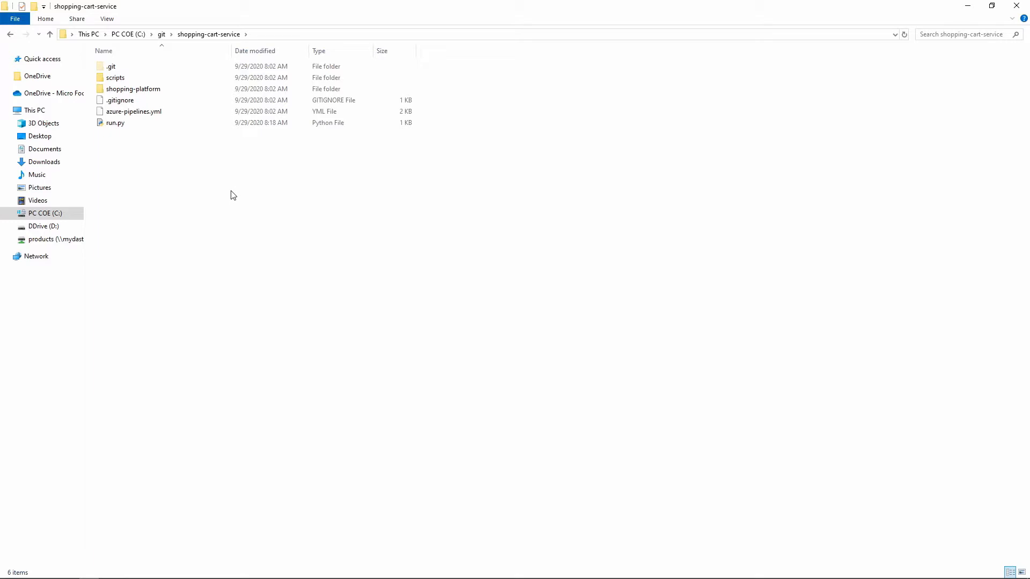
mouse_move(202, 147)
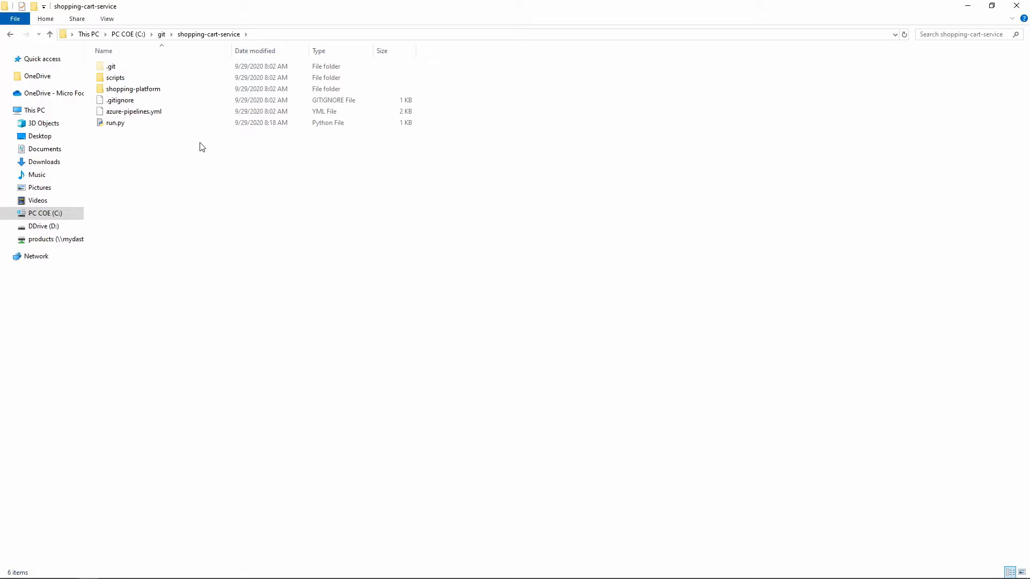
mouse_move(667, 441)
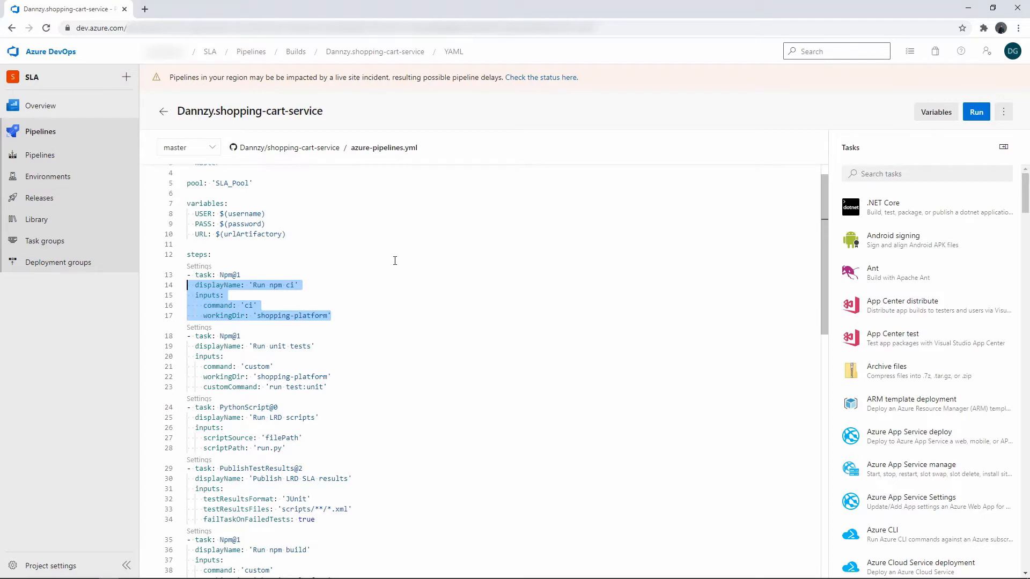
scroll("down", 3)
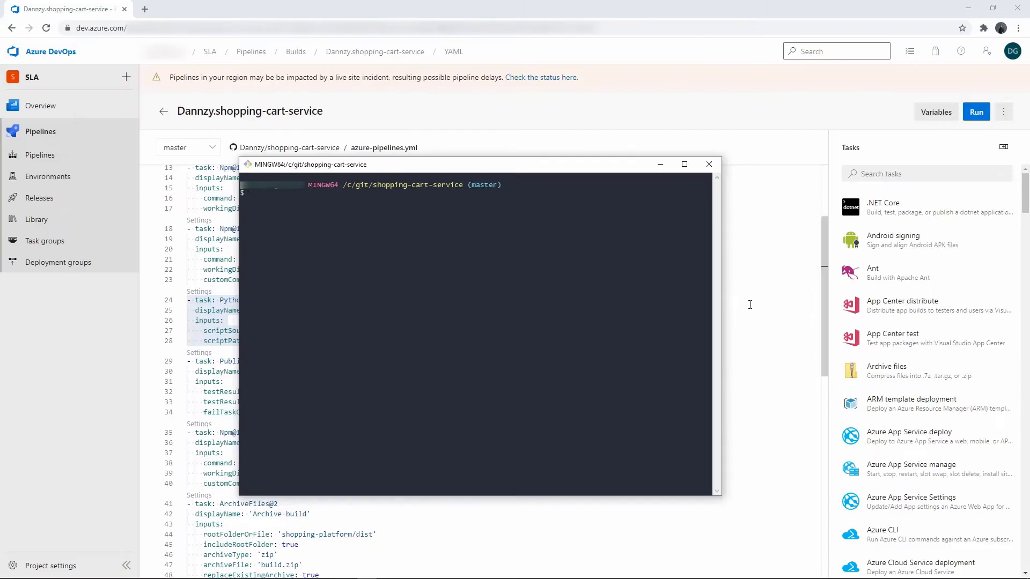
View run.py in vim to see its Devweb.exe loop over script folders, then quit with :q.
type("vim")
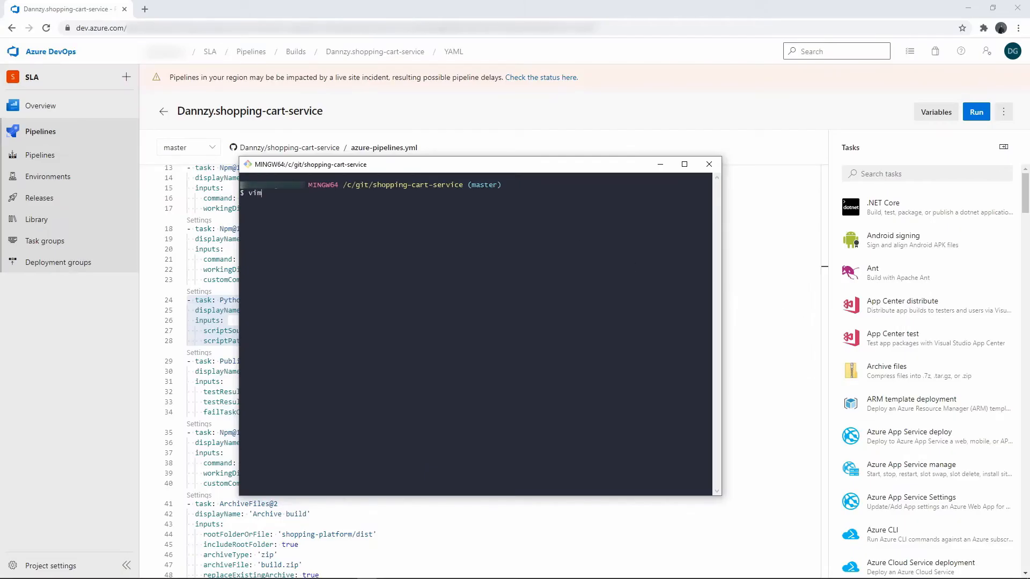
type("run.py")
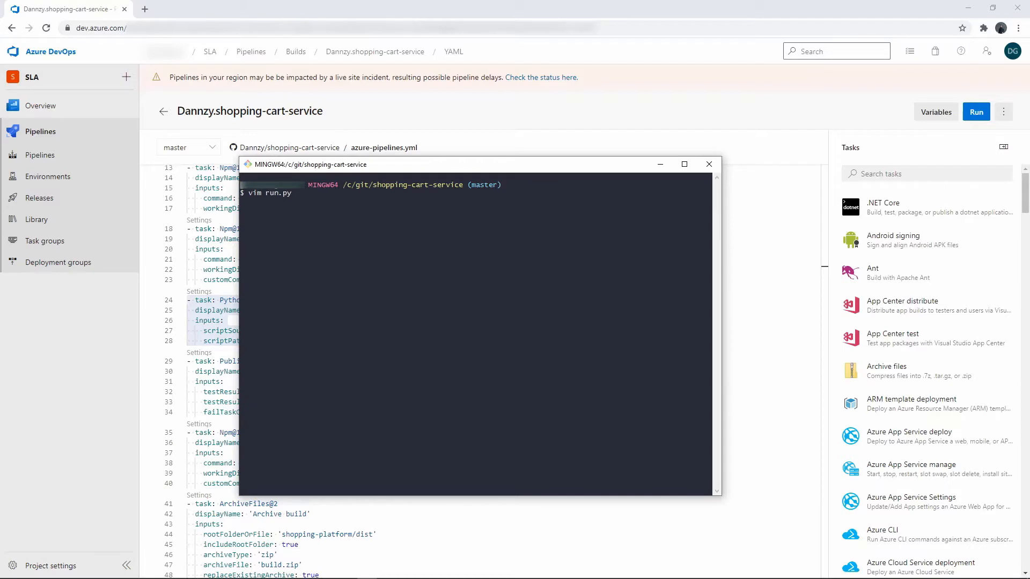
key("Enter")
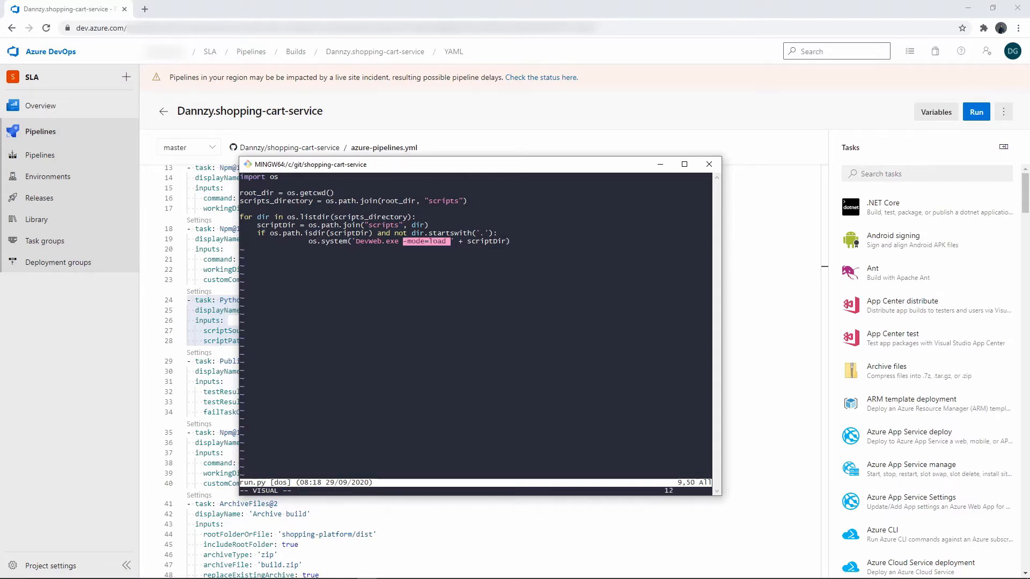
type(":q")
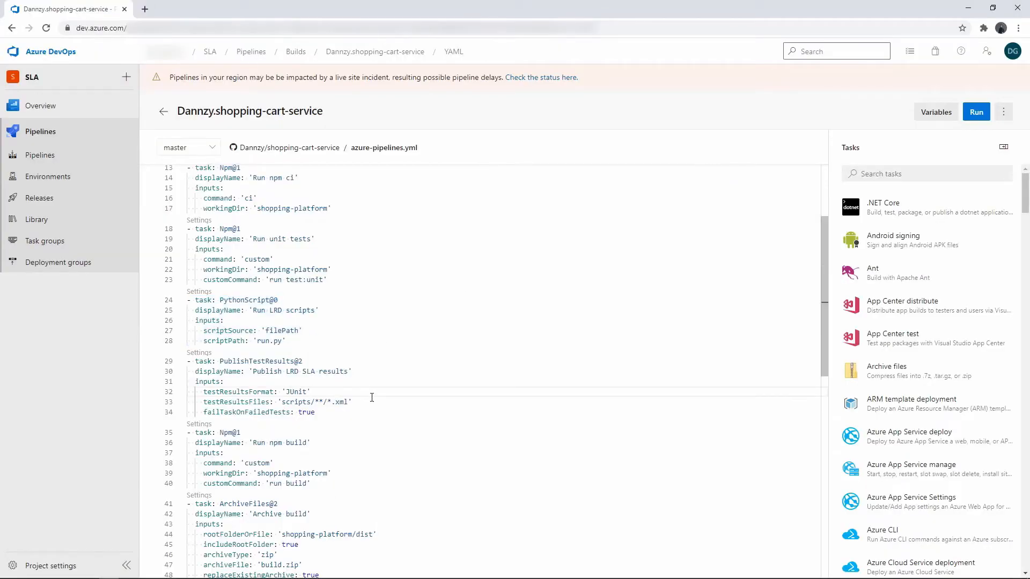
Scroll the YAML down to the Archive build and cURLUploader tasks.
scroll("down", 3)
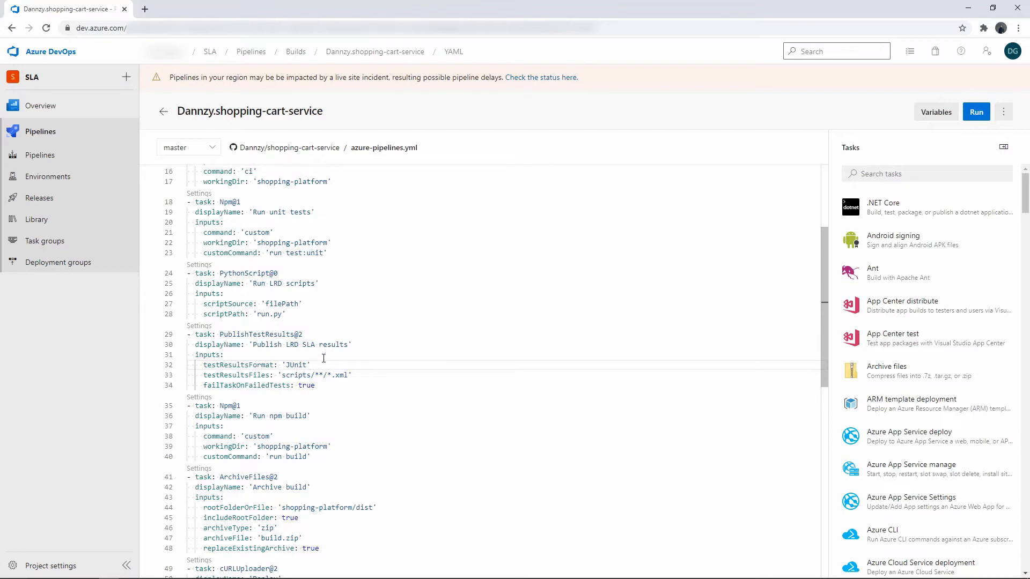
mouse_move(315, 345)
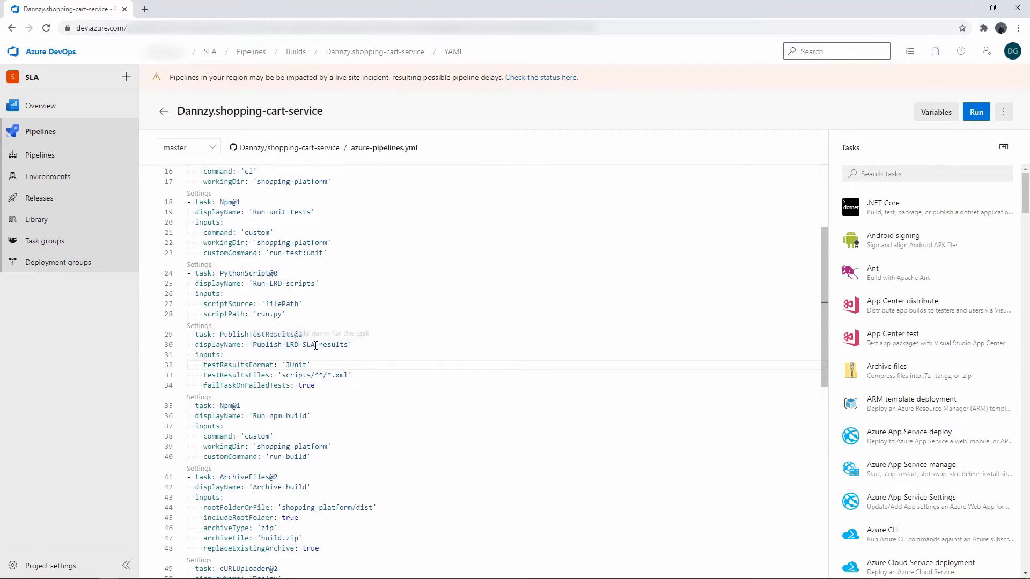
mouse_move(296, 365)
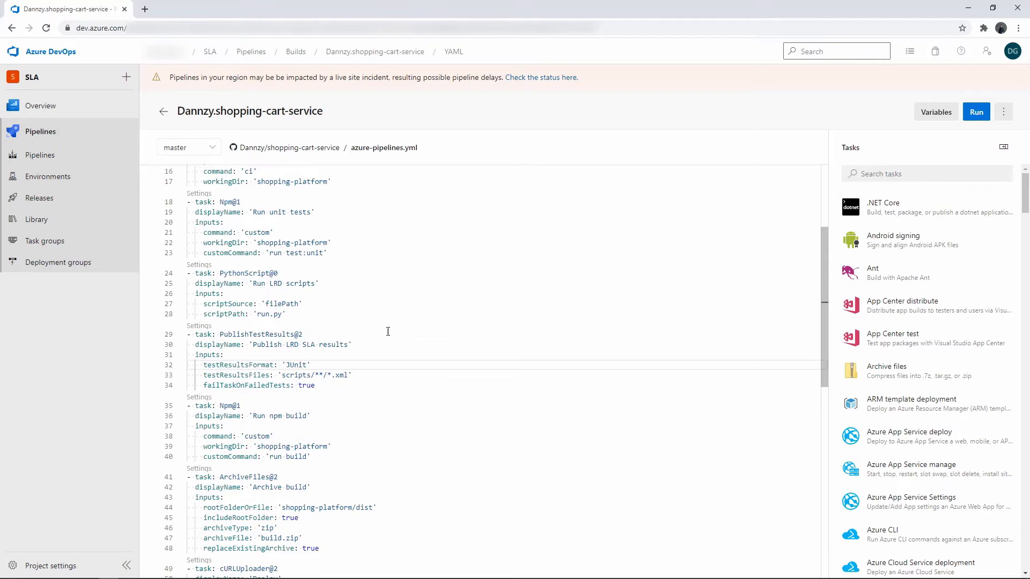
mouse_move(863, 117)
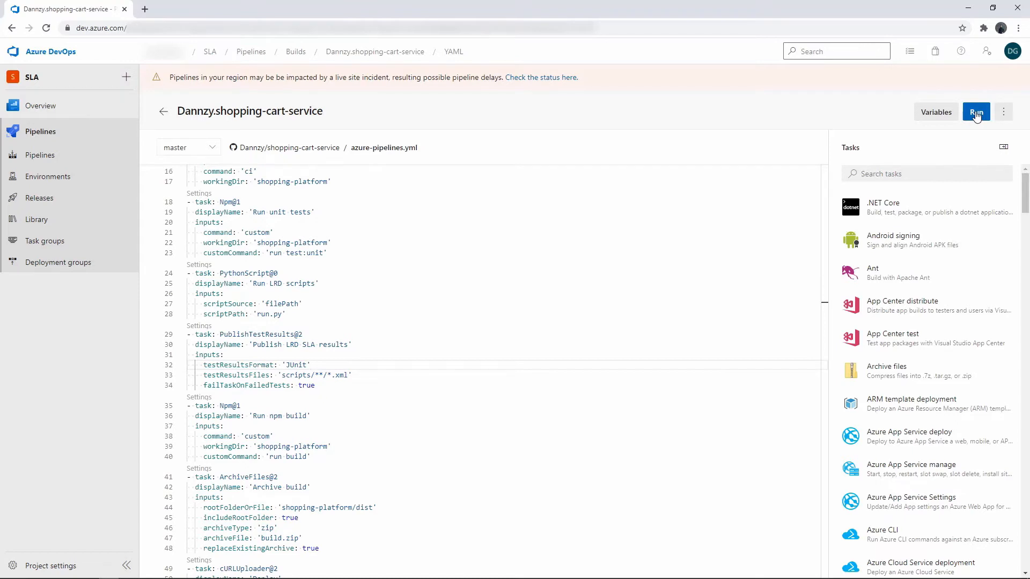
Start a manual run of the shopping-cart-service pipeline on branch master.
left_click(976, 112)
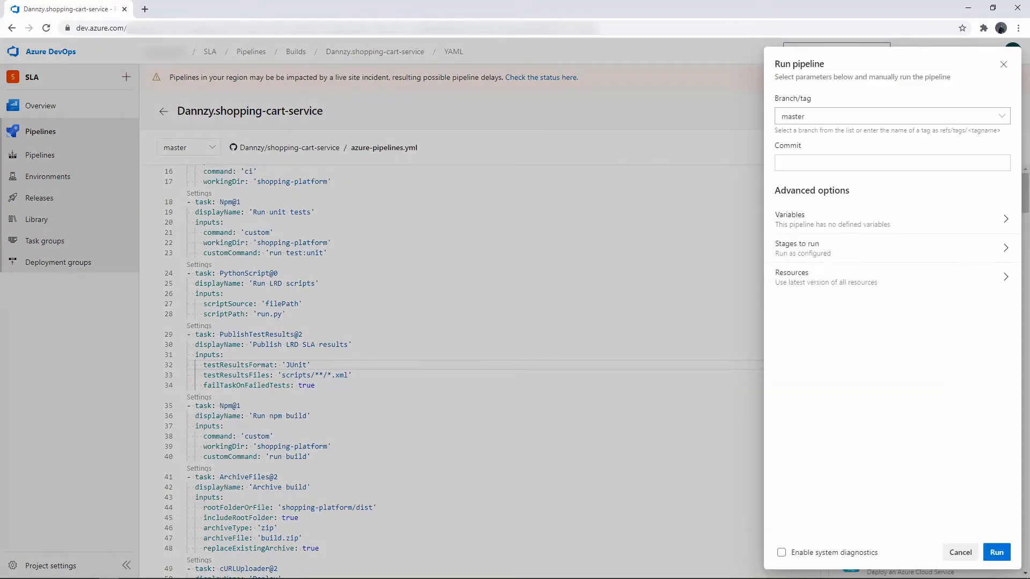
left_click(996, 552)
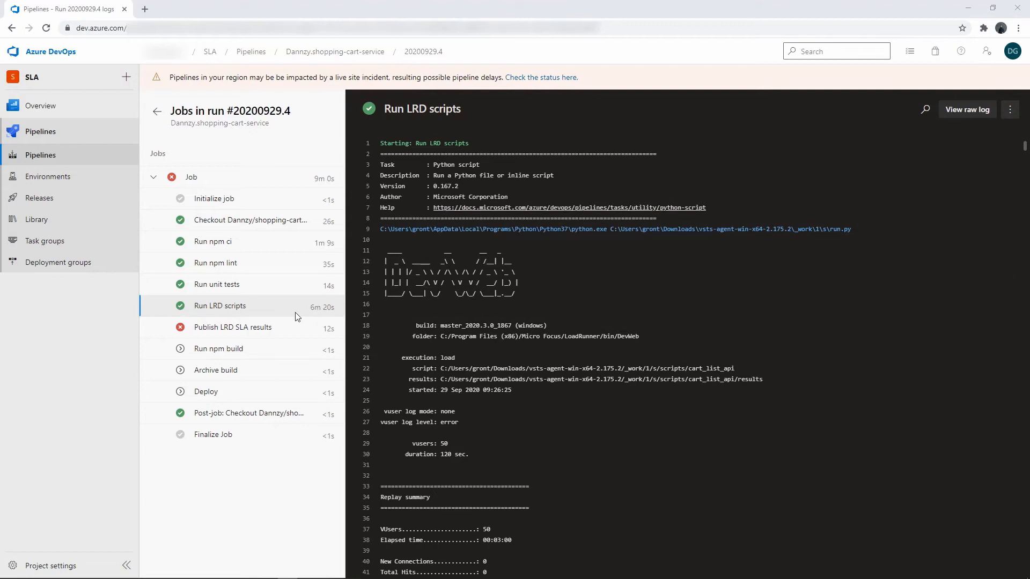
mouse_move(232, 327)
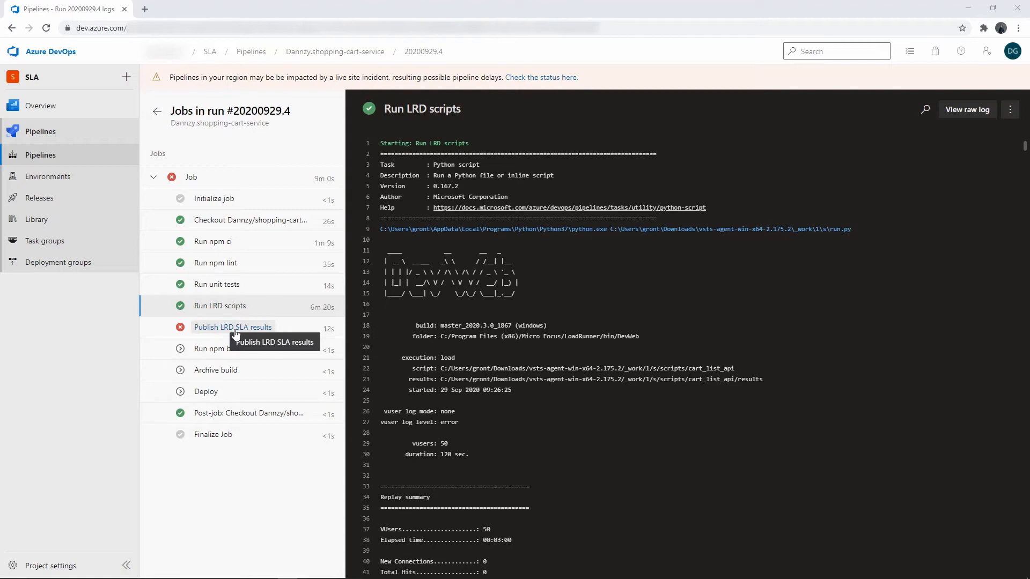
mouse_move(234, 332)
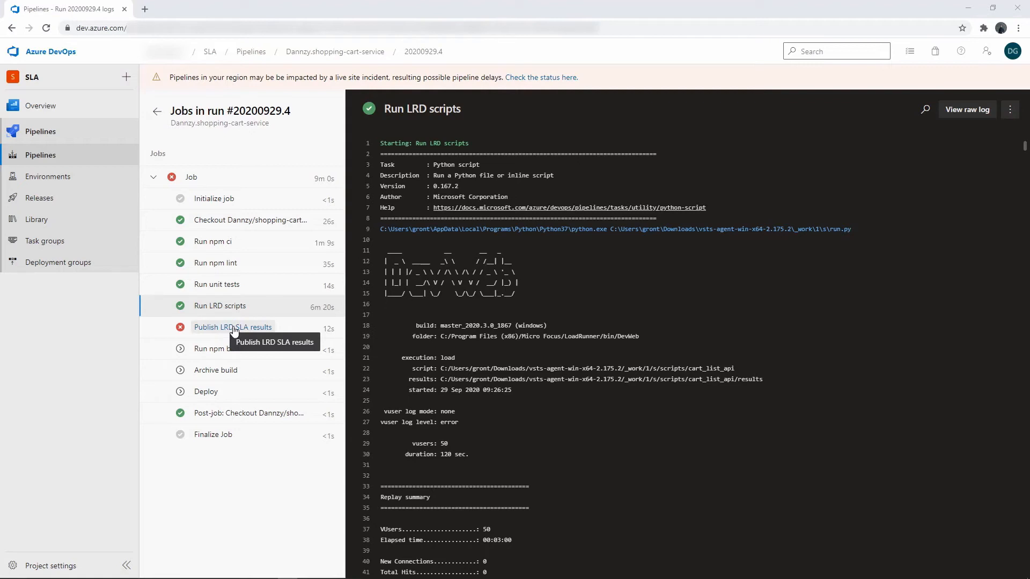
mouse_move(191, 328)
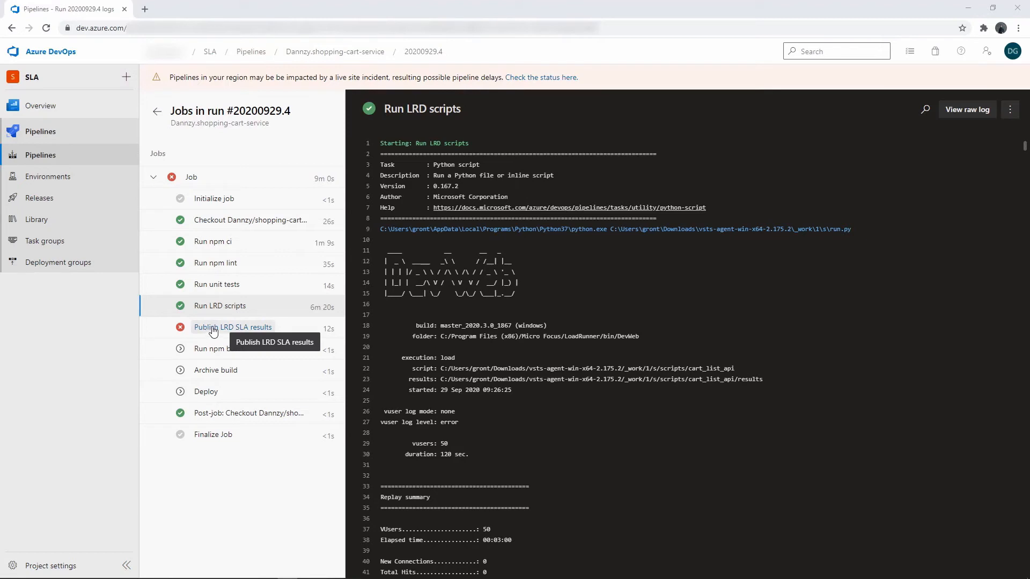
mouse_move(207, 331)
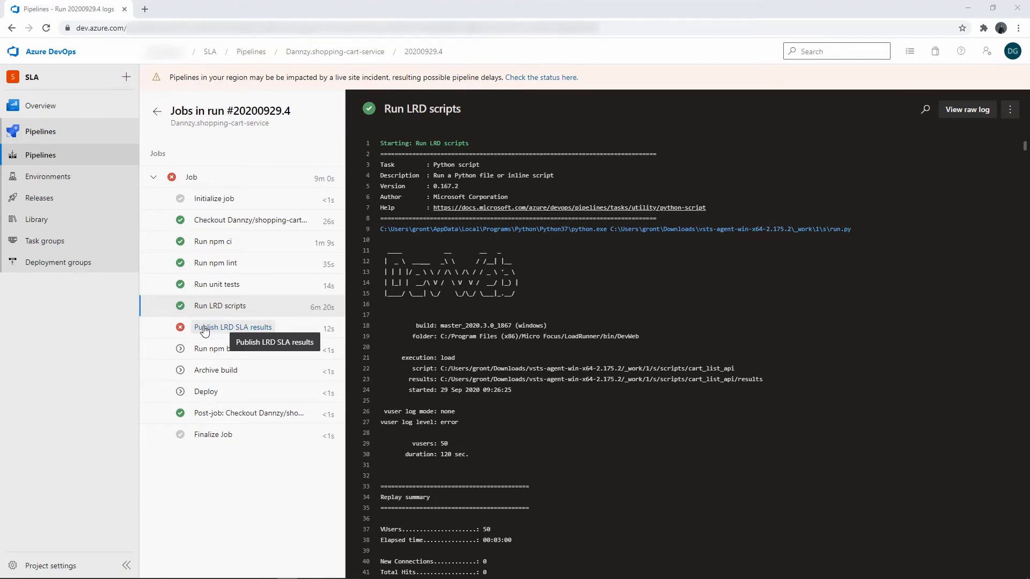
Inspect the failed Publish LRD SLA results step in run #20200929.4's job logs.
left_click(232, 327)
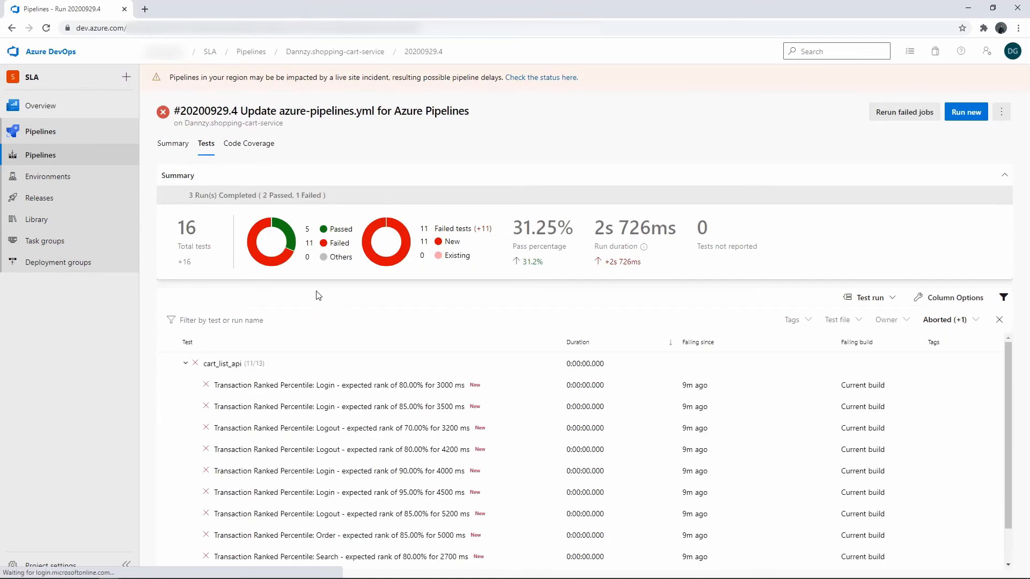
mouse_move(342, 406)
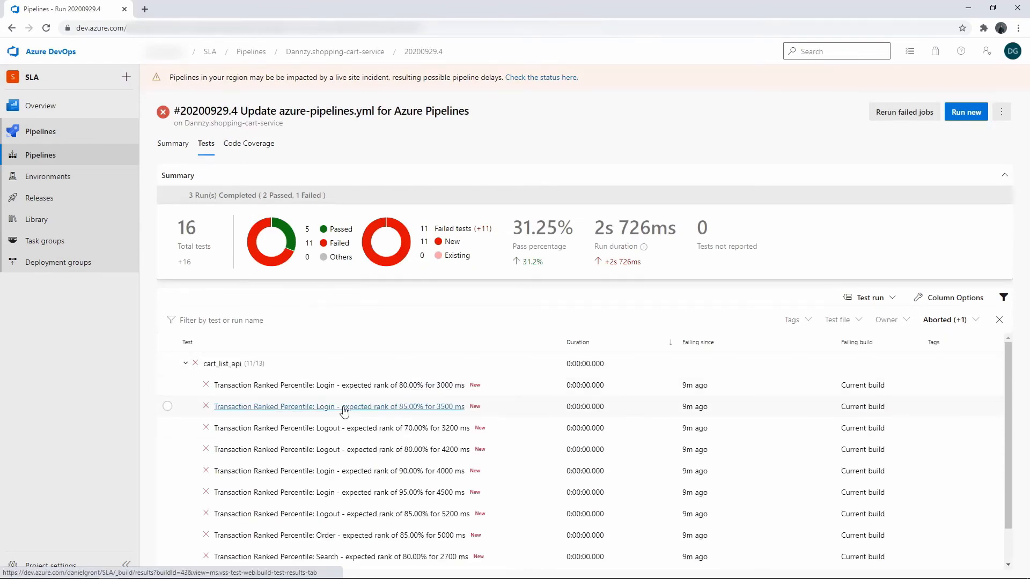
Scroll through the failed cart_list_api percentile tests for Login, Logout, Order and Search.
scroll("down", 3)
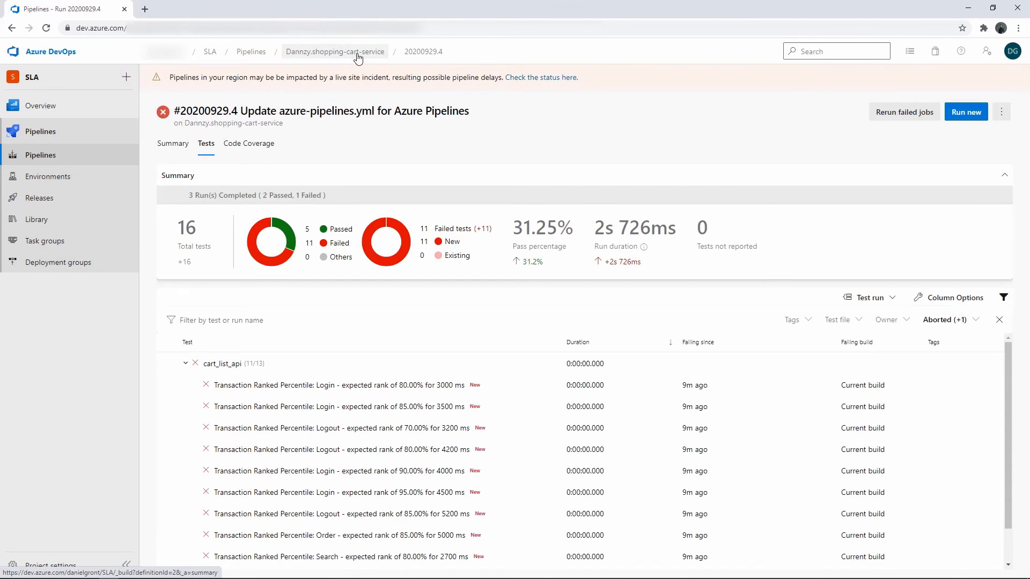
Return to the pipeline's runs and review the failure report showing a 60% pass rate.
left_click(335, 51)
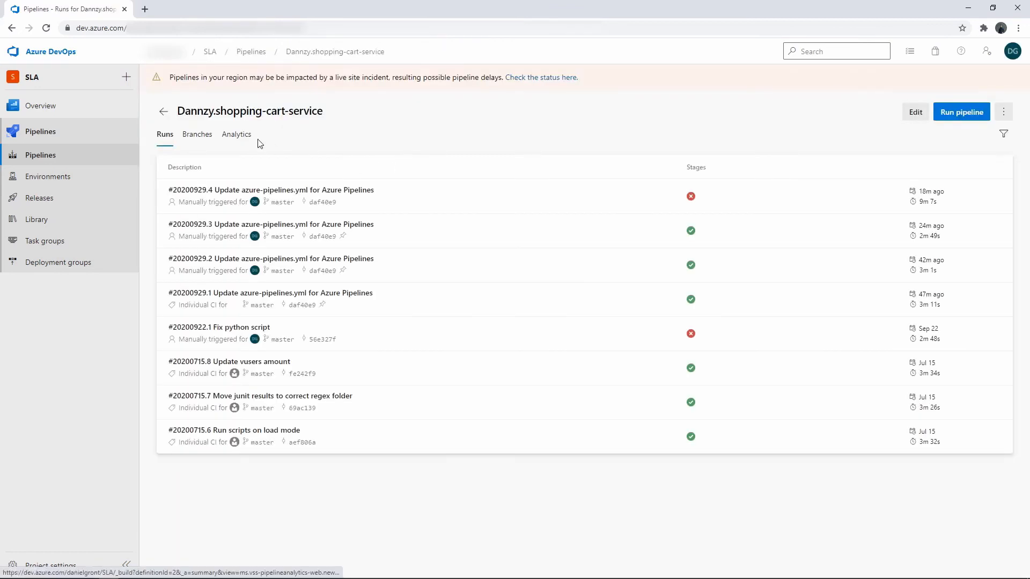
mouse_move(236, 138)
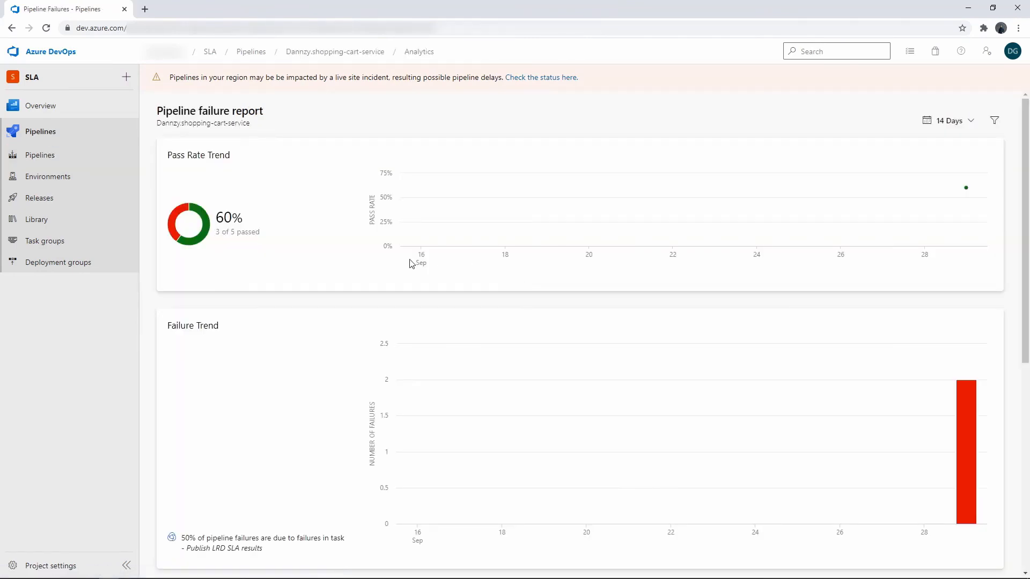
mouse_move(637, 283)
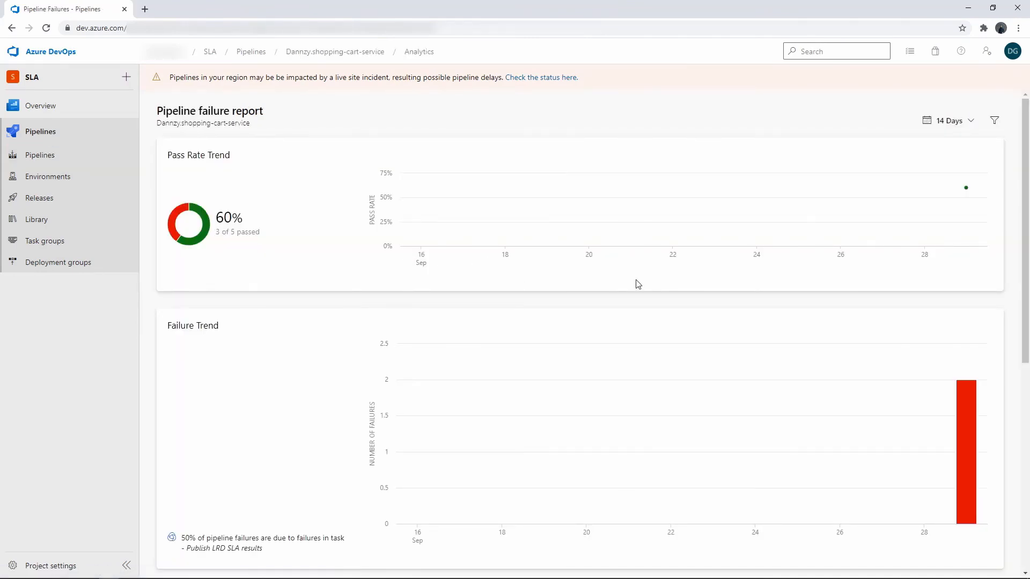
scroll("down", 3)
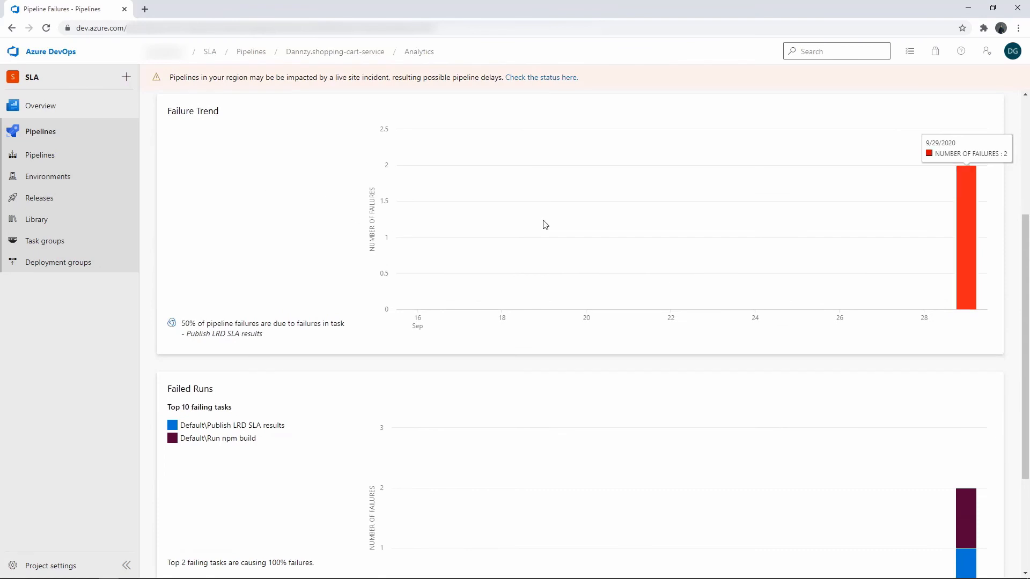
scroll("down", 3)
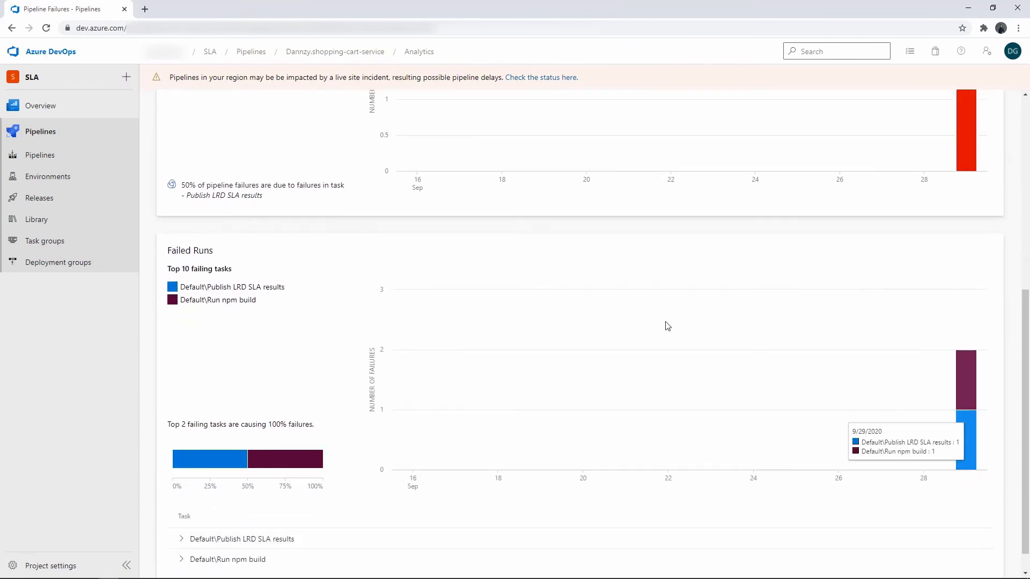